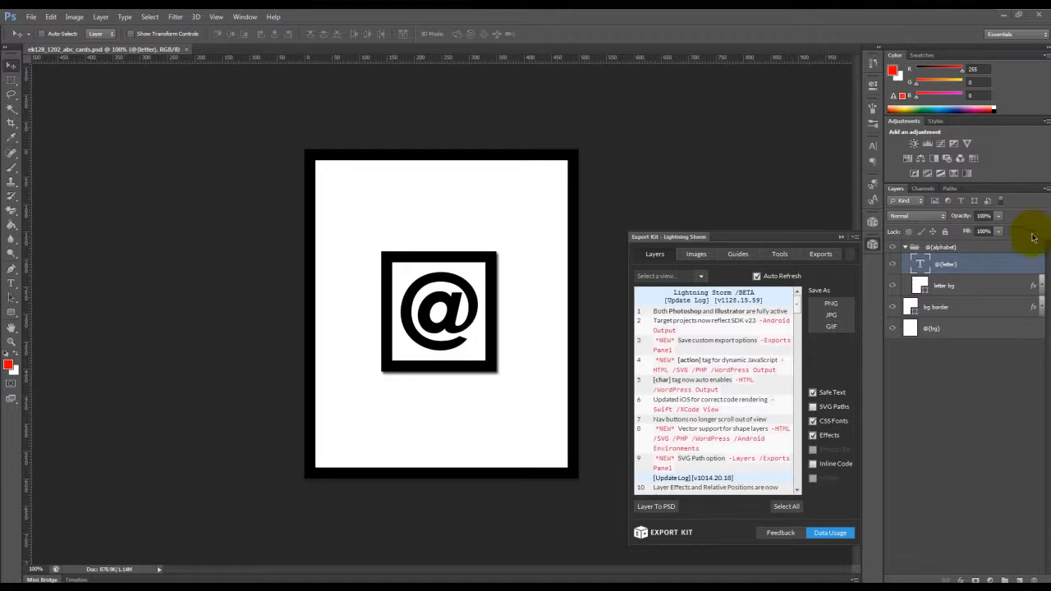
Show the Images export options in the Export Kit panel
{"action": "left_click", "coordinate": [696, 254]}
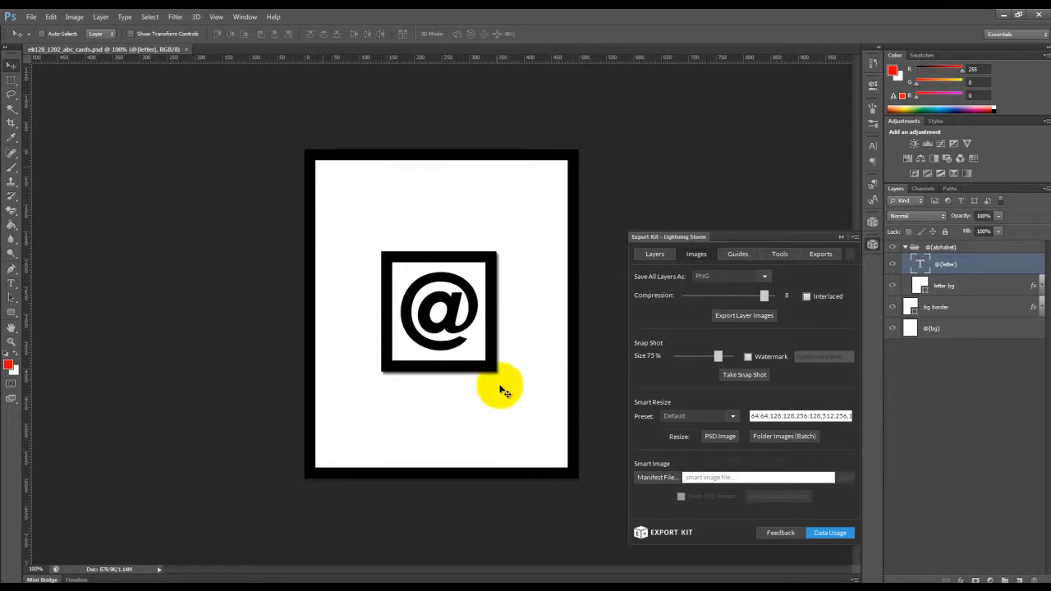
{"action": "mouse_move", "coordinate": [562, 460]}
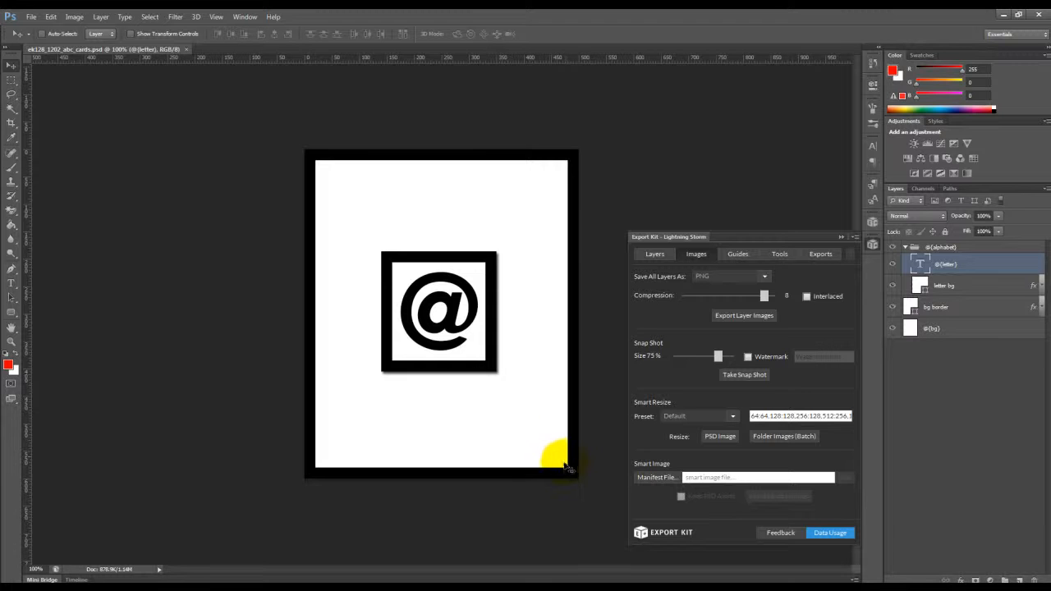
{"action": "mouse_move", "coordinate": [606, 448]}
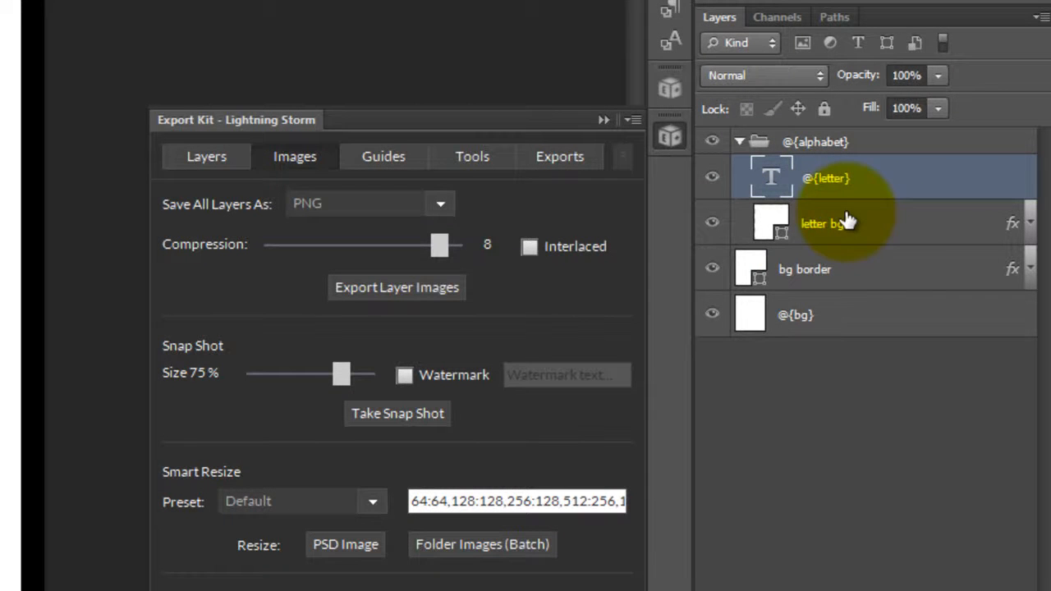
{"action": "mouse_move", "coordinate": [854, 234]}
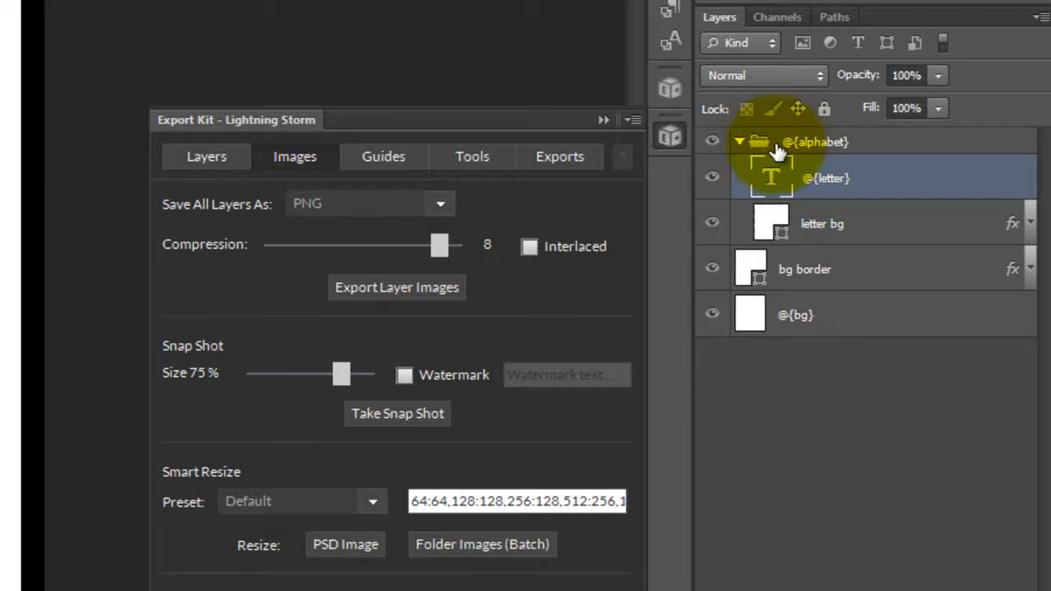
{"action": "mouse_move", "coordinate": [858, 156]}
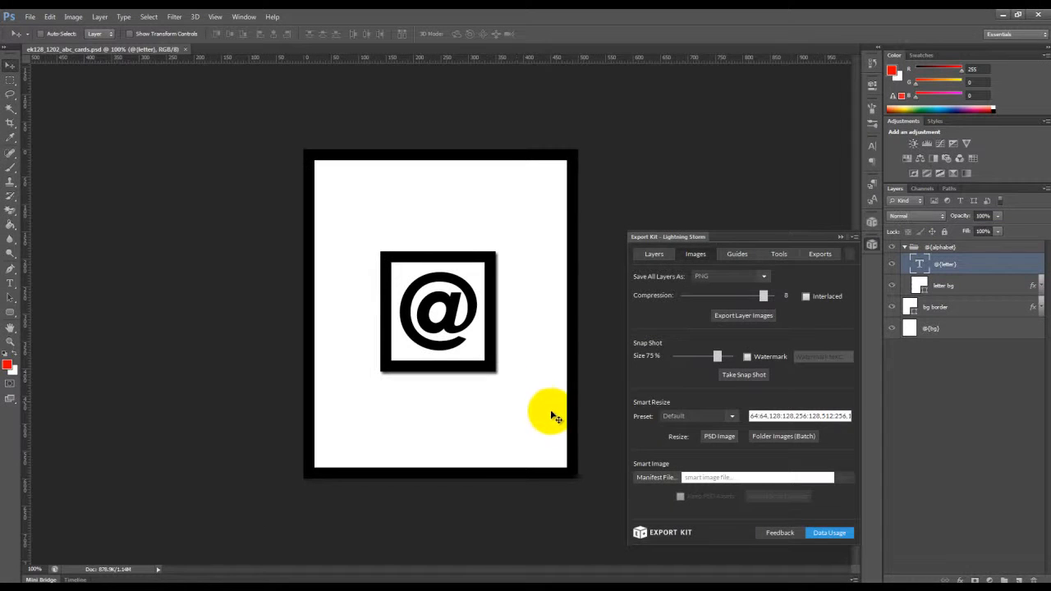
{"action": "mouse_move", "coordinate": [661, 482]}
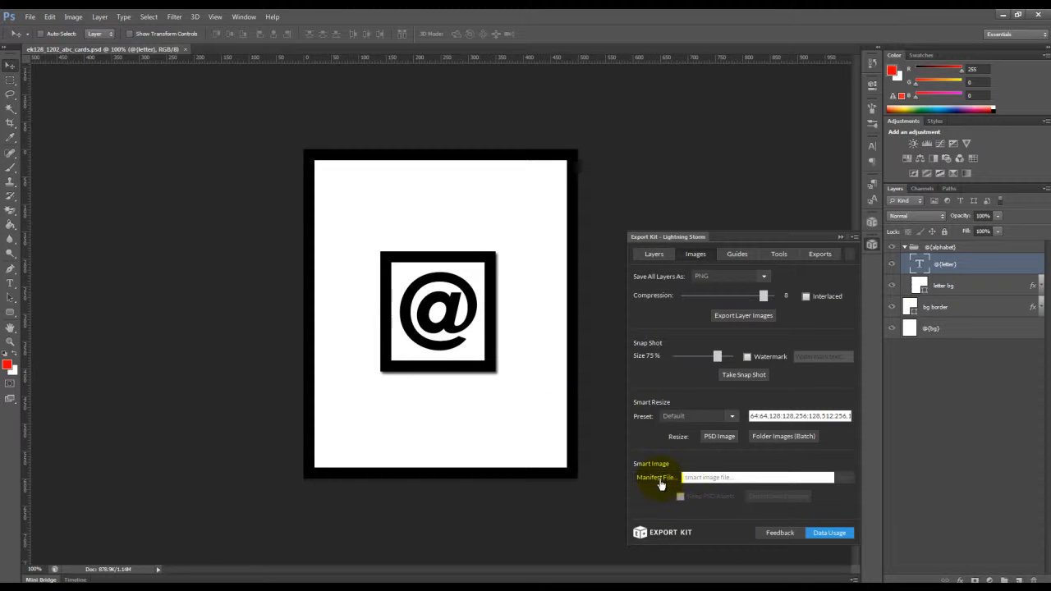
Load the smart image manifest file into Export Kit's Smart Image settings
{"action": "left_click", "coordinate": [655, 477]}
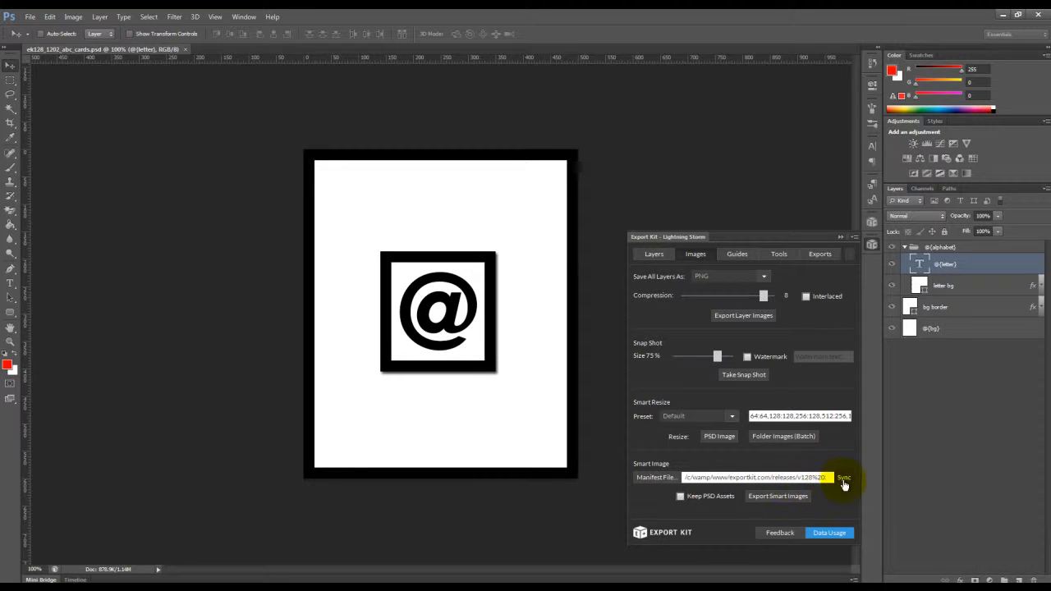
Sync the manifest three times until the card shows B over a honeybee photo
{"action": "left_click", "coordinate": [844, 477]}
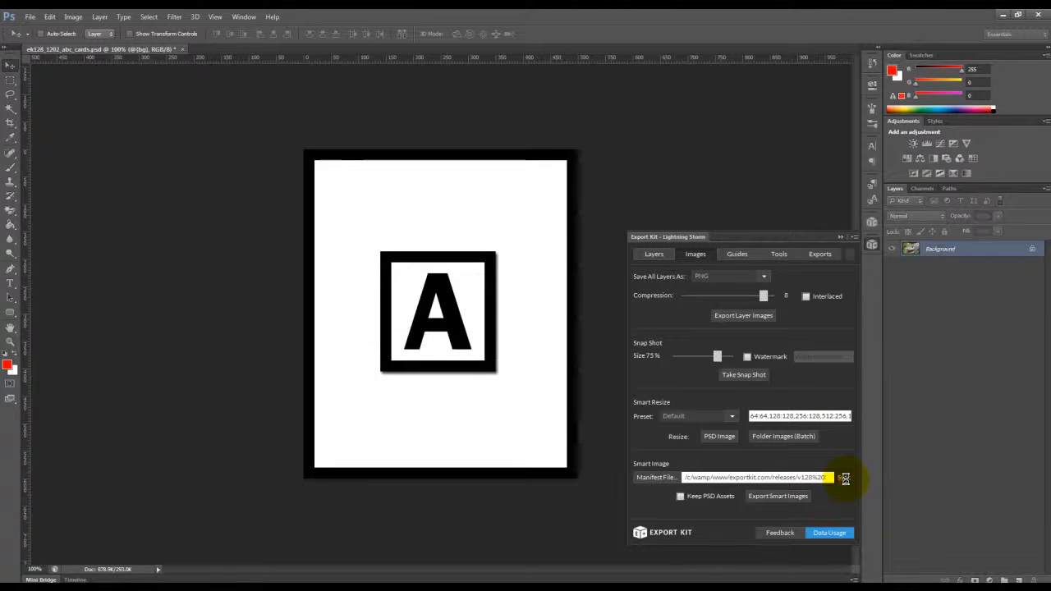
{"action": "left_click", "coordinate": [844, 478]}
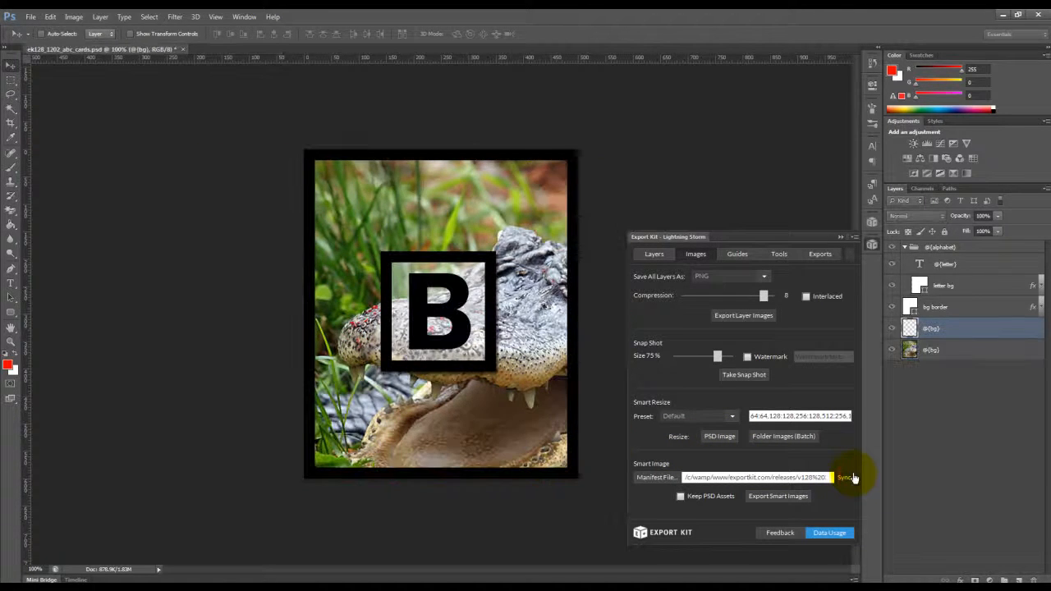
{"action": "left_click", "coordinate": [845, 477]}
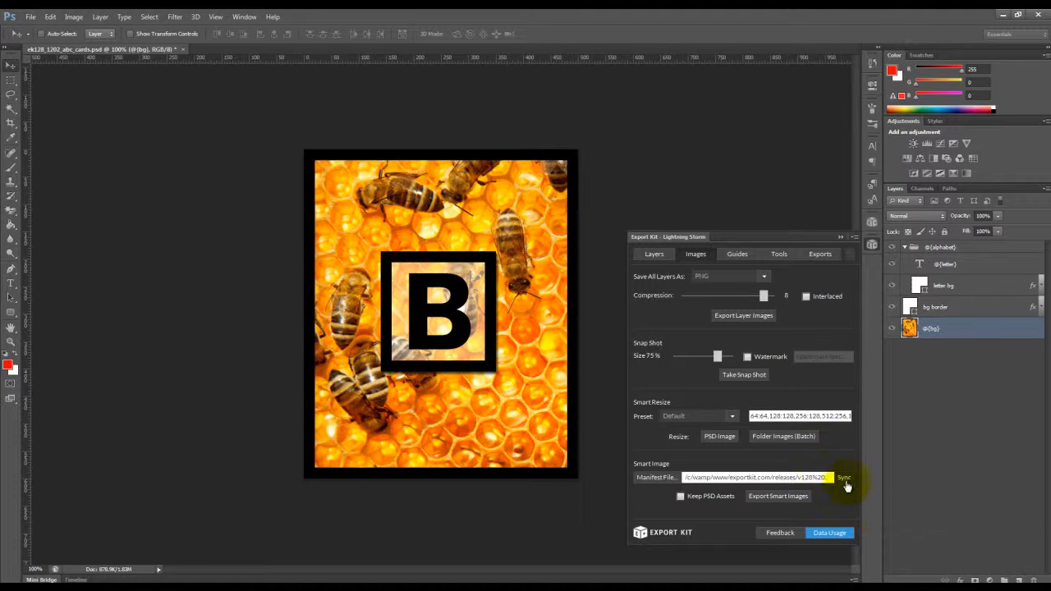